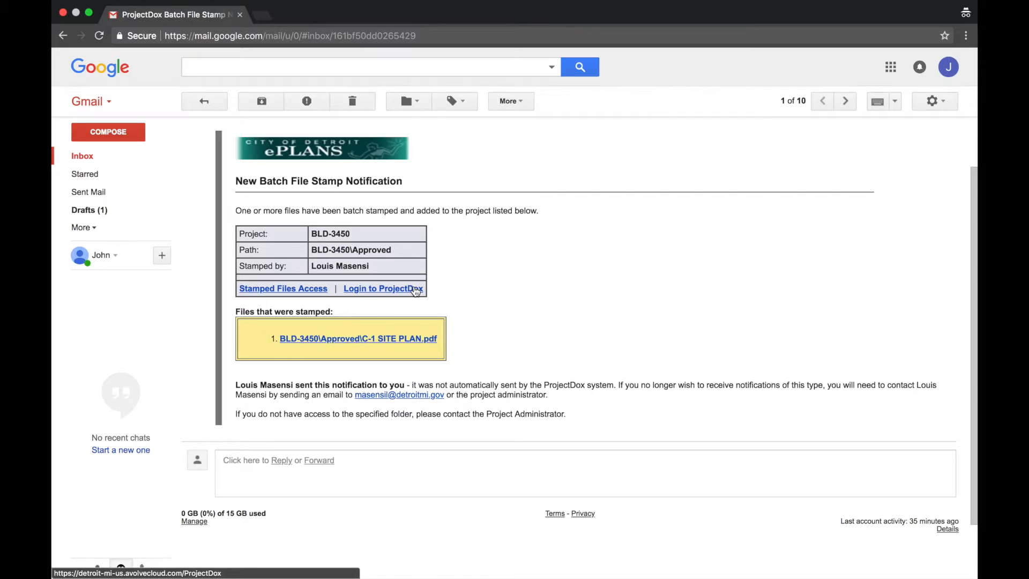
# Step: Follow the 'Login to ProjectDox' link in the stamp notification email
pyautogui.click(383, 288)
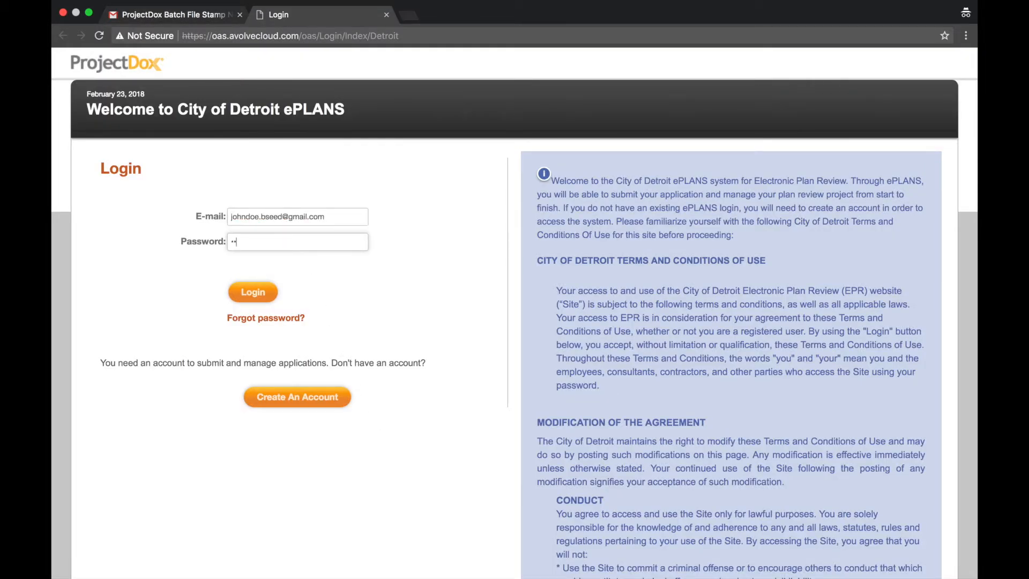
# Step: Log in to City of Detroit ePLANS and go to Manage My Existing Projects
pyautogui.click(252, 292)
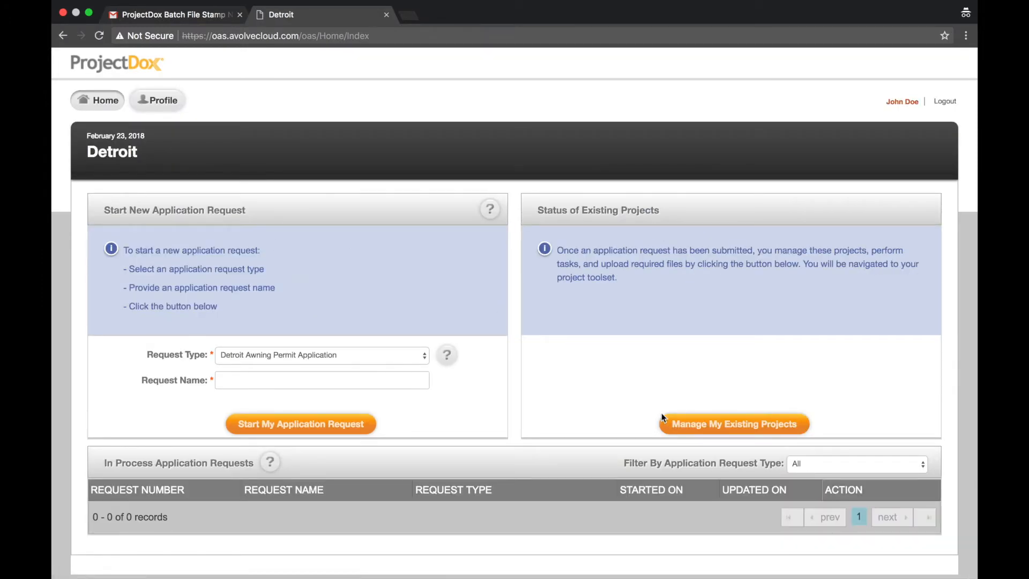
pyautogui.click(733, 423)
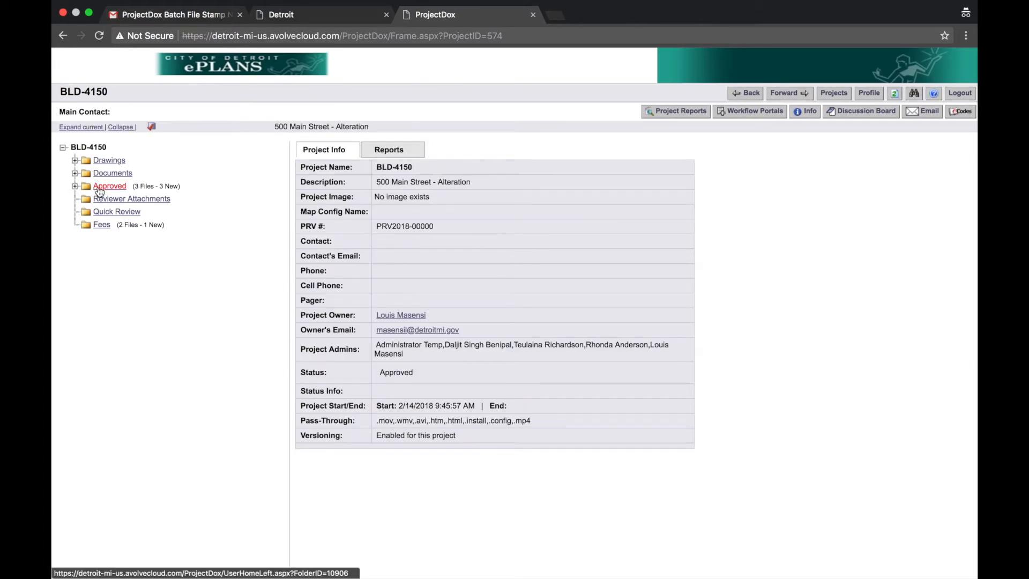
# Step: Select all three files in BLD-4150's Approved folder and confirm downloading them as a zip
pyautogui.click(110, 186)
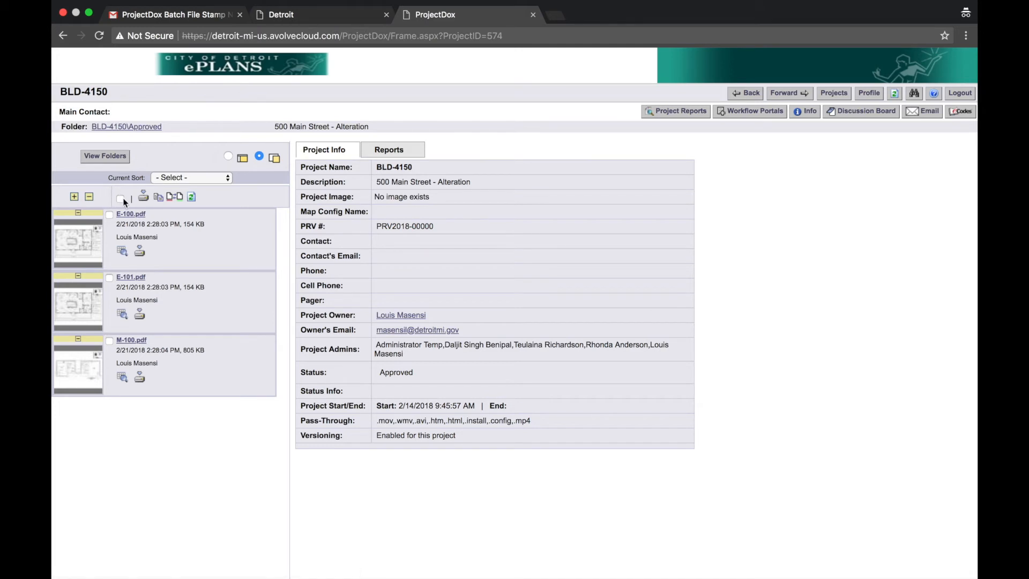
pyautogui.click(120, 198)
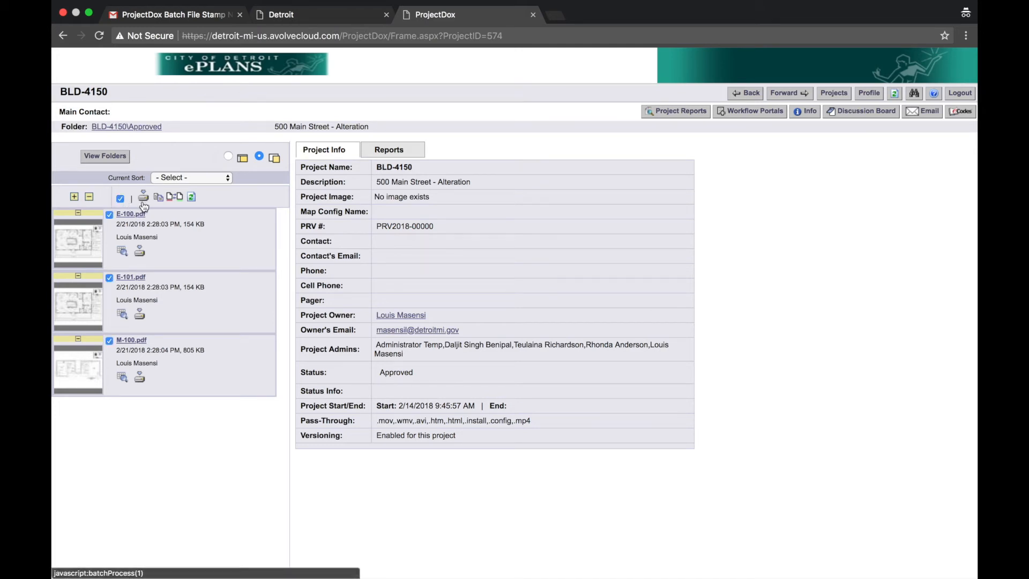
pyautogui.click(143, 197)
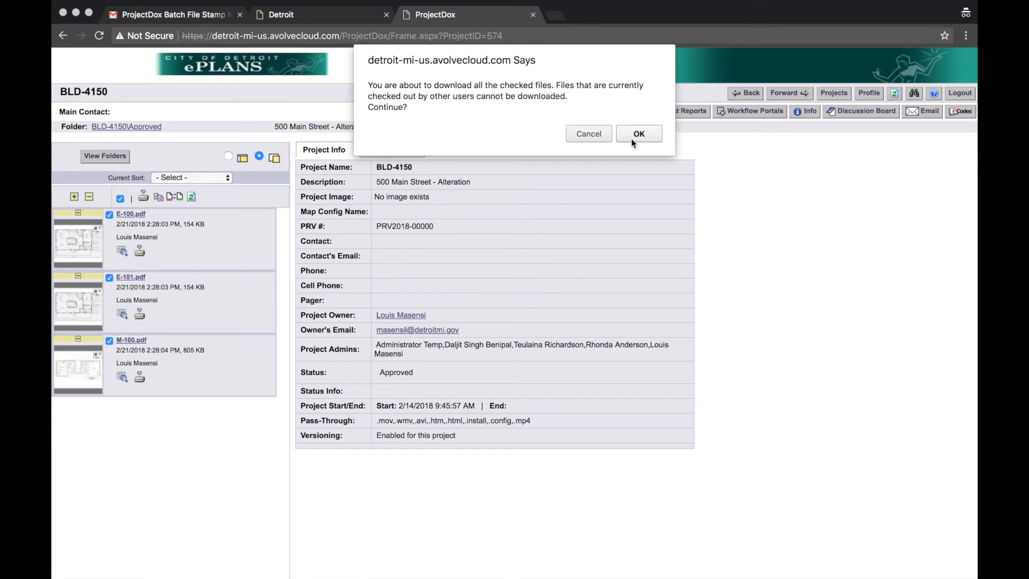
pyautogui.click(638, 133)
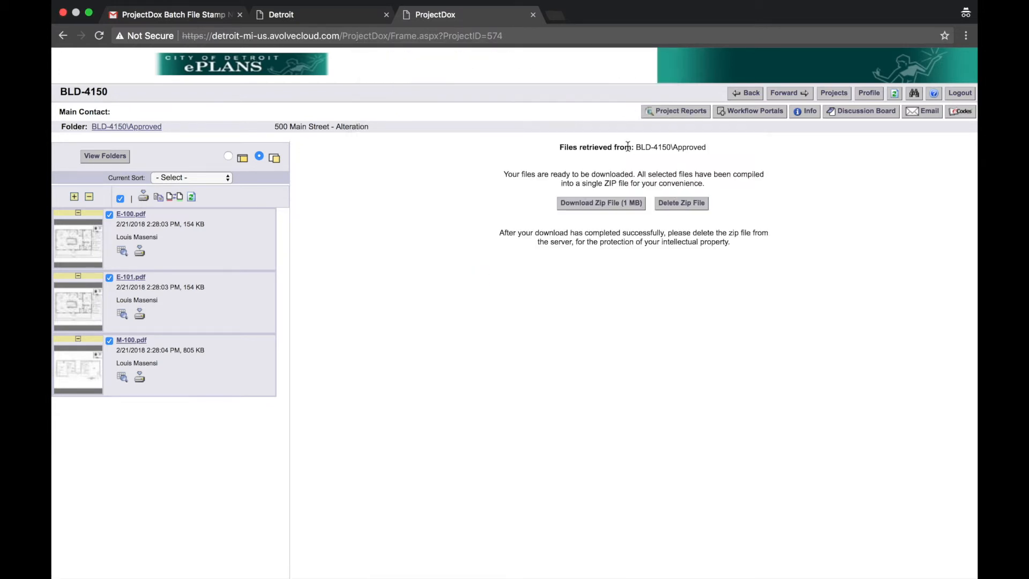
pyautogui.click(600, 202)
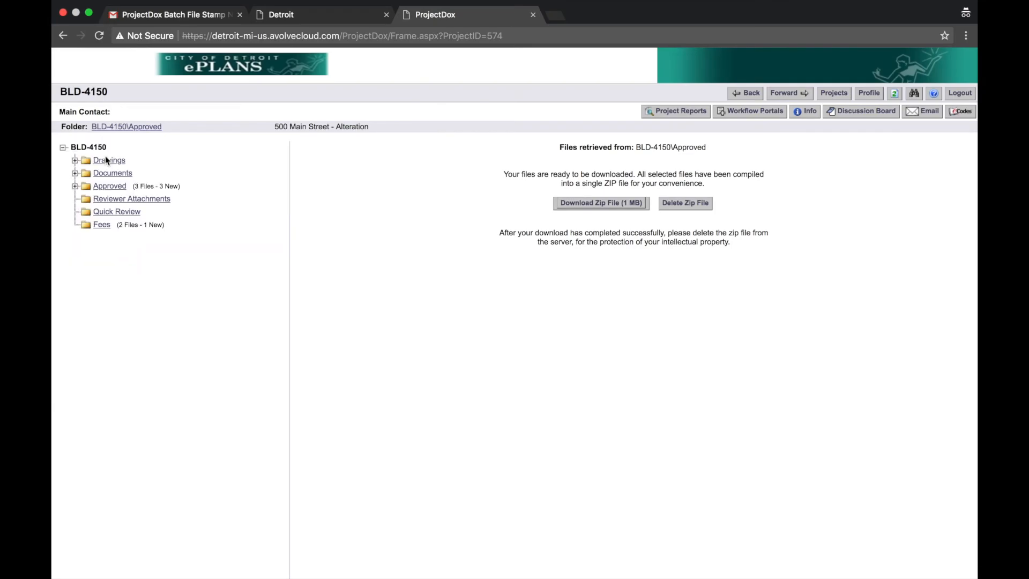
# Step: Open Approved > Approval Letter and download Approval Letter.pdf
pyautogui.click(75, 186)
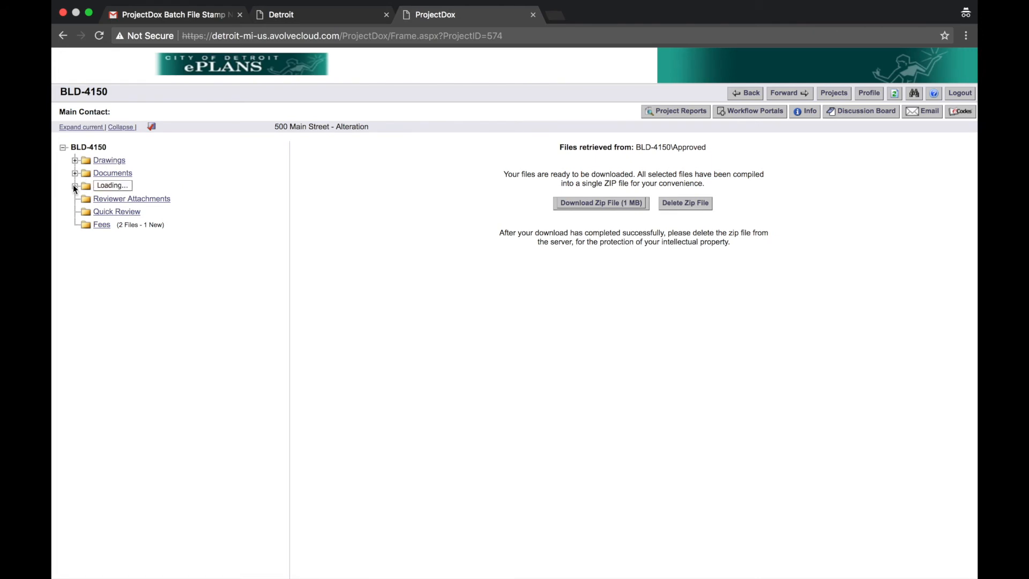
pyautogui.click(75, 185)
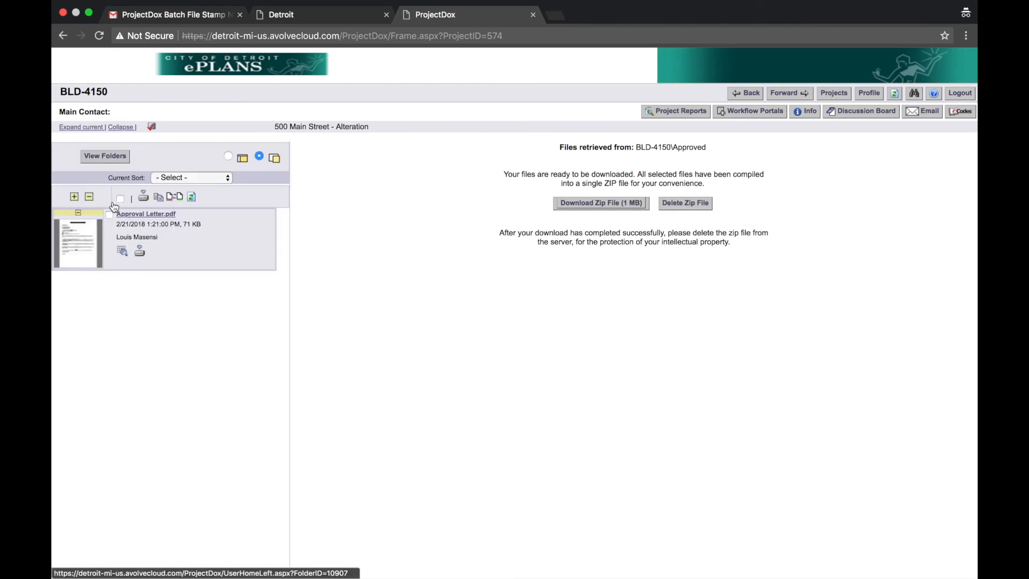
pyautogui.click(138, 251)
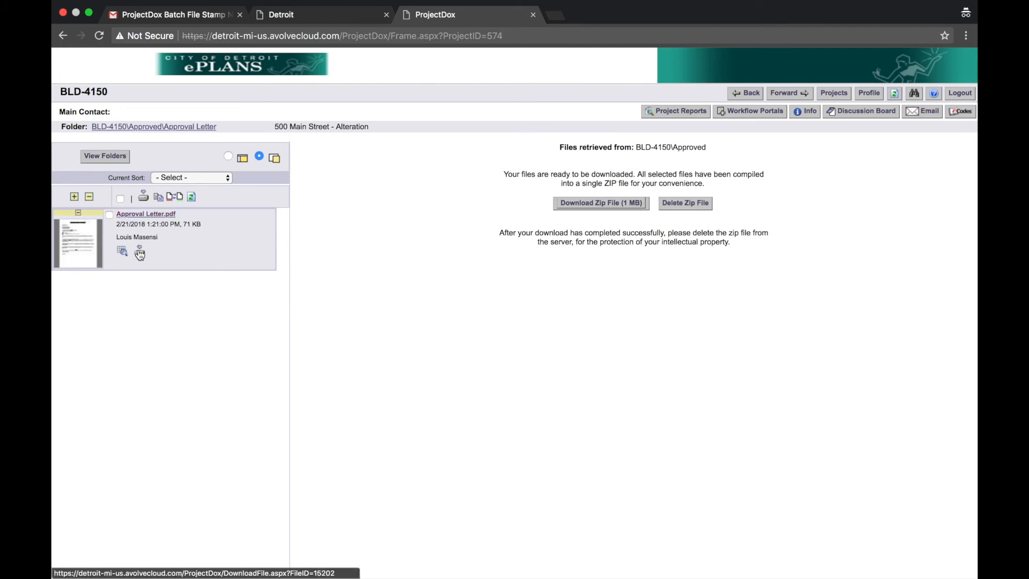